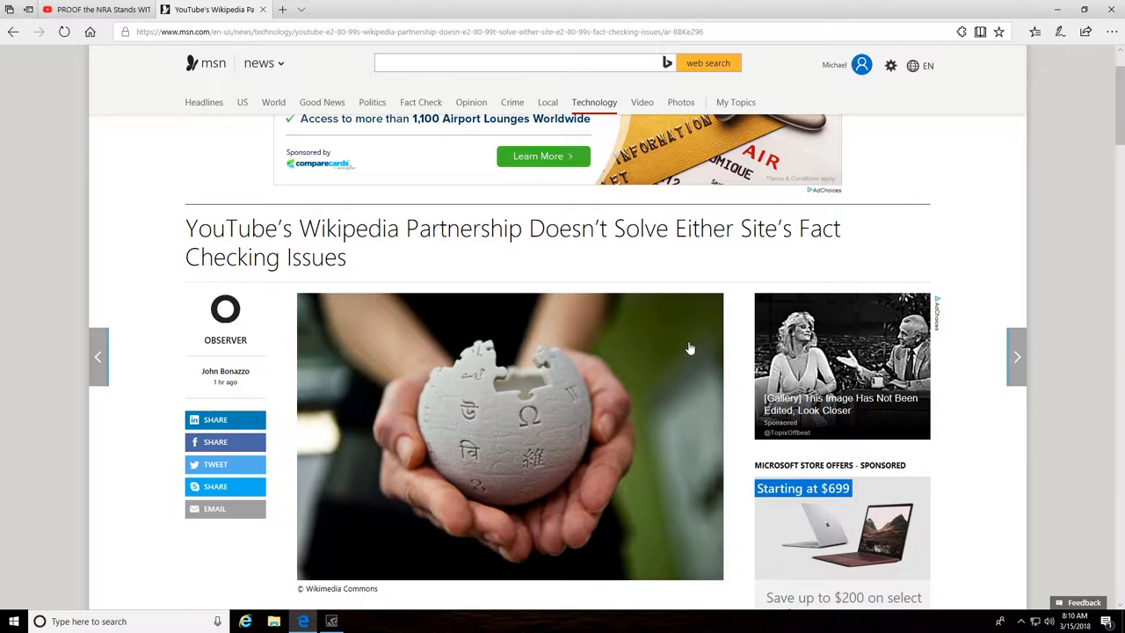
mouse_move(689, 612)
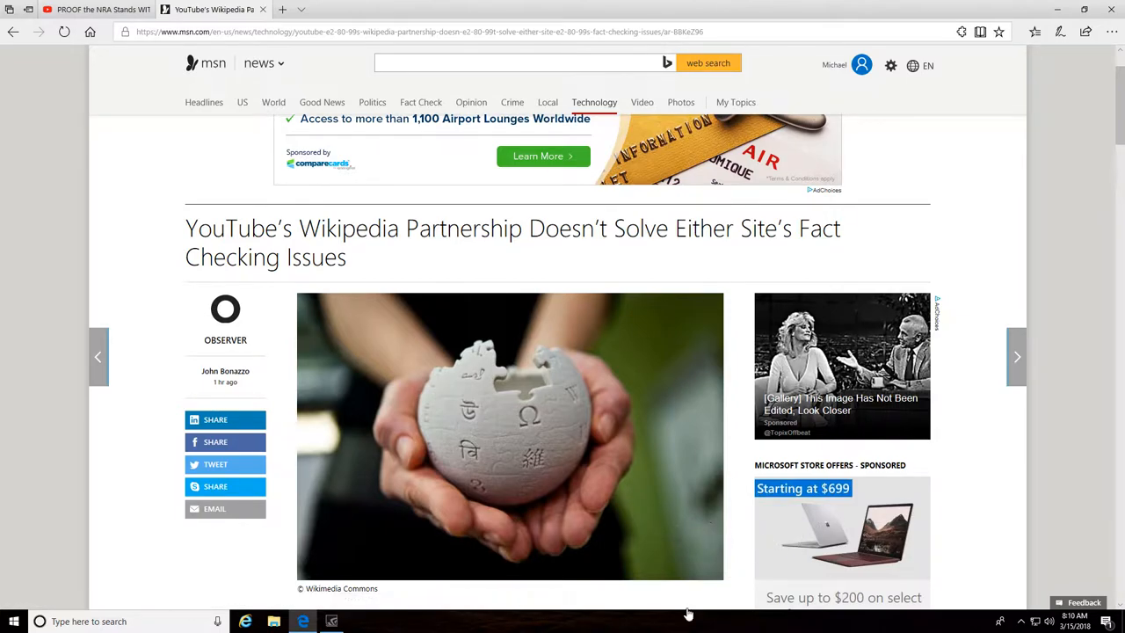
mouse_move(942, 516)
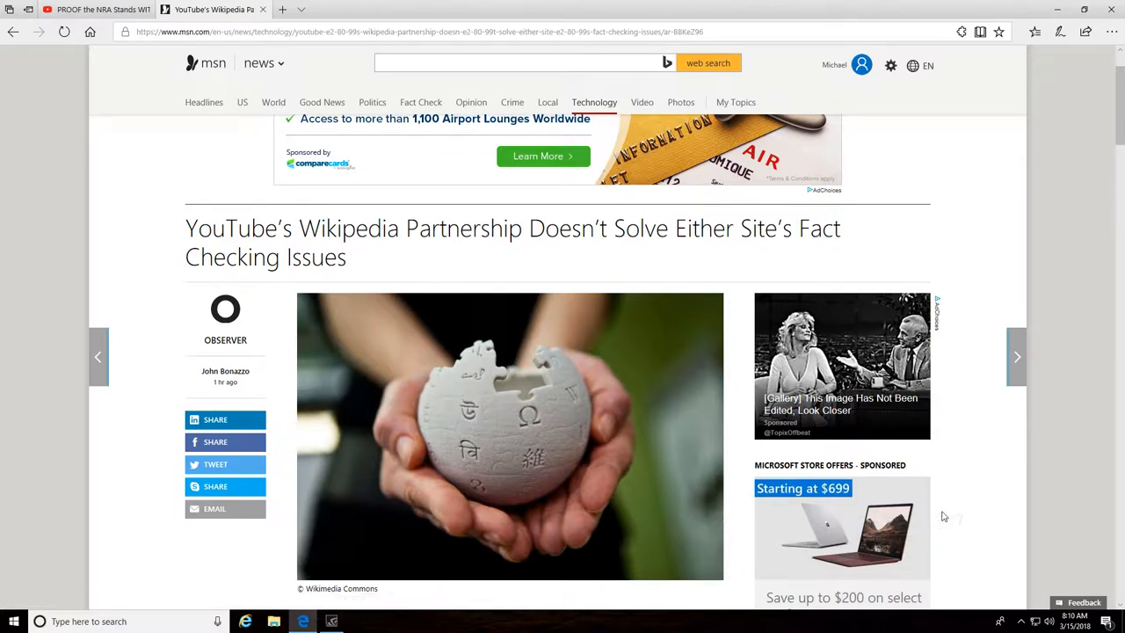
mouse_move(1019, 485)
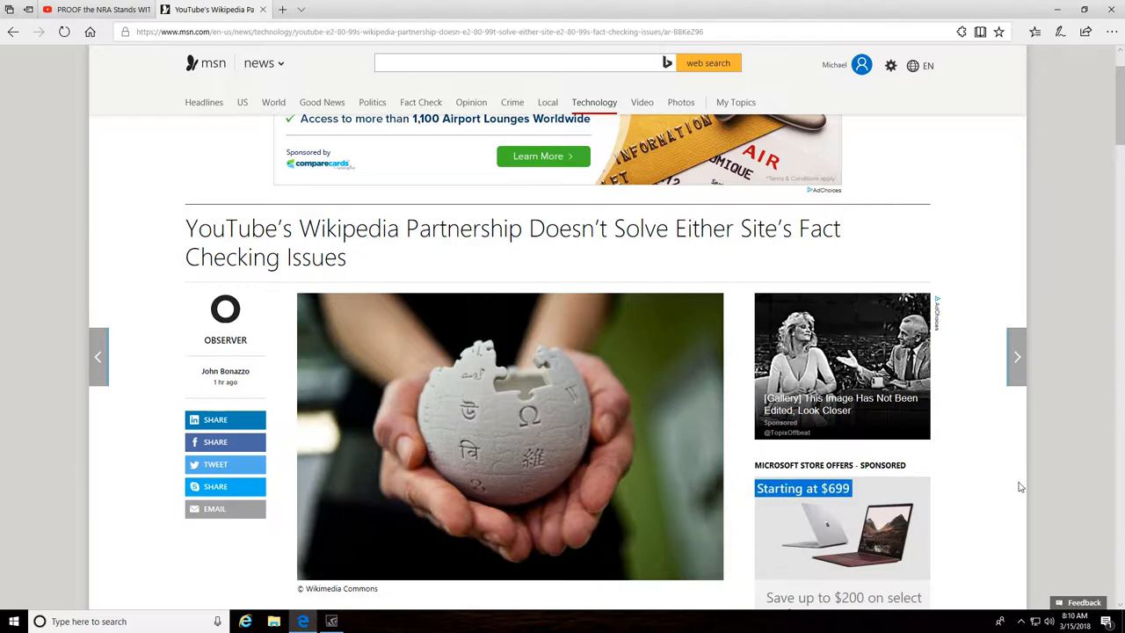
mouse_move(1011, 490)
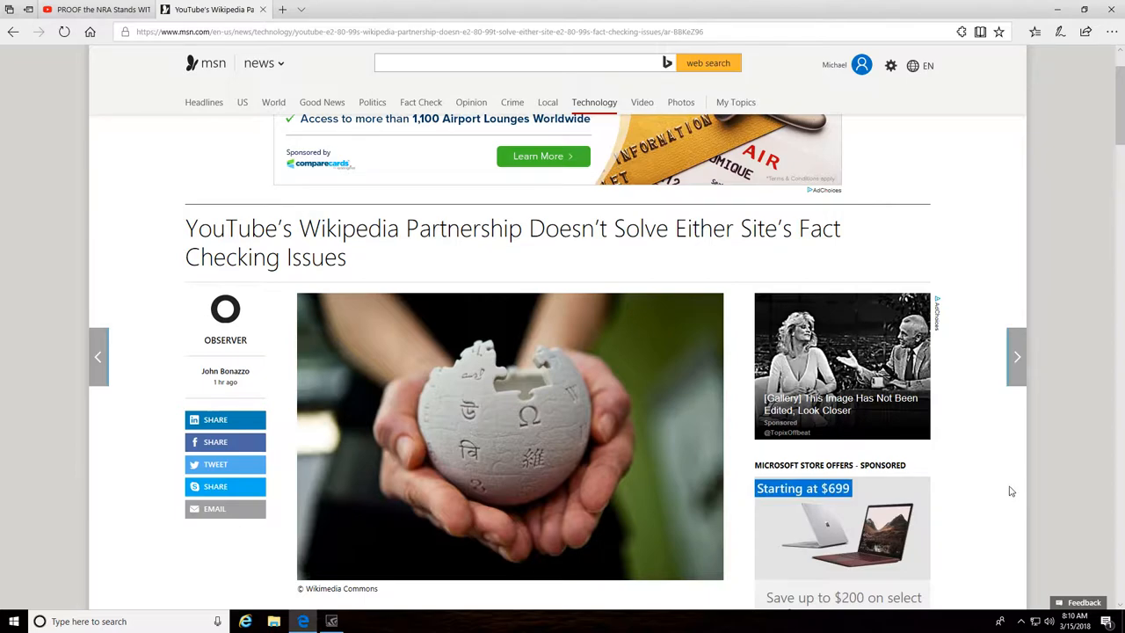
scroll("down", 3)
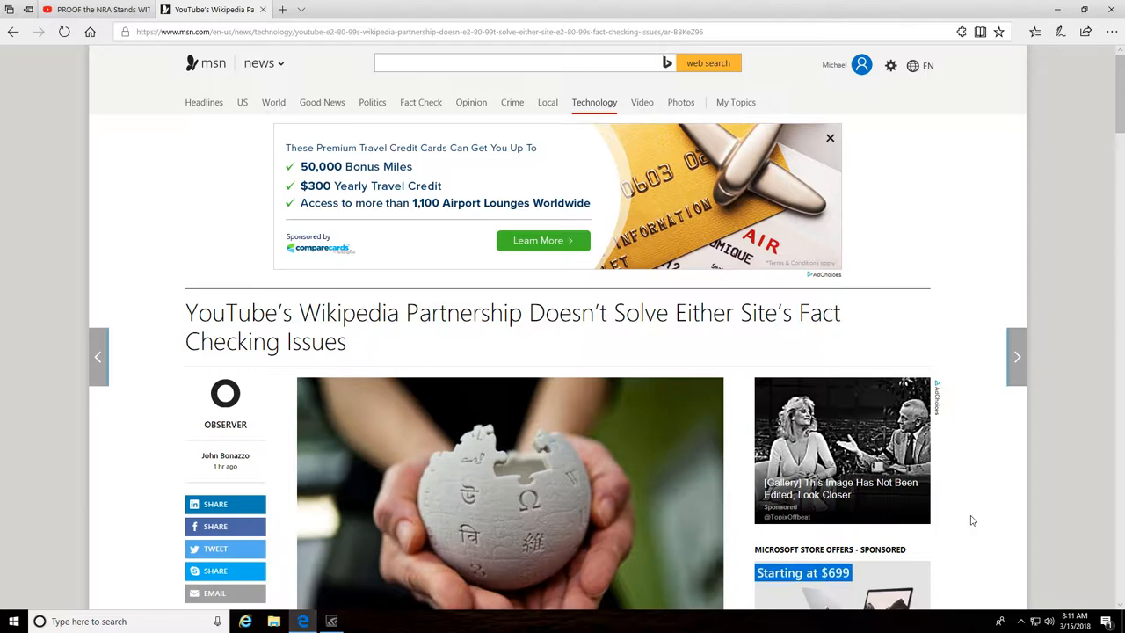
mouse_move(972, 521)
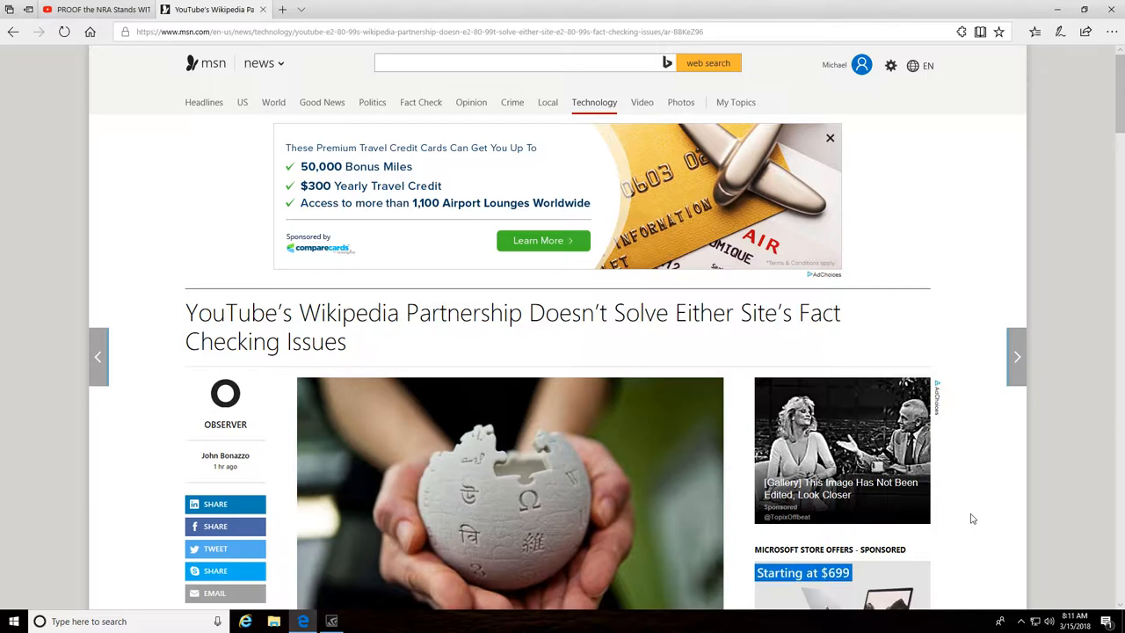
mouse_move(970, 527)
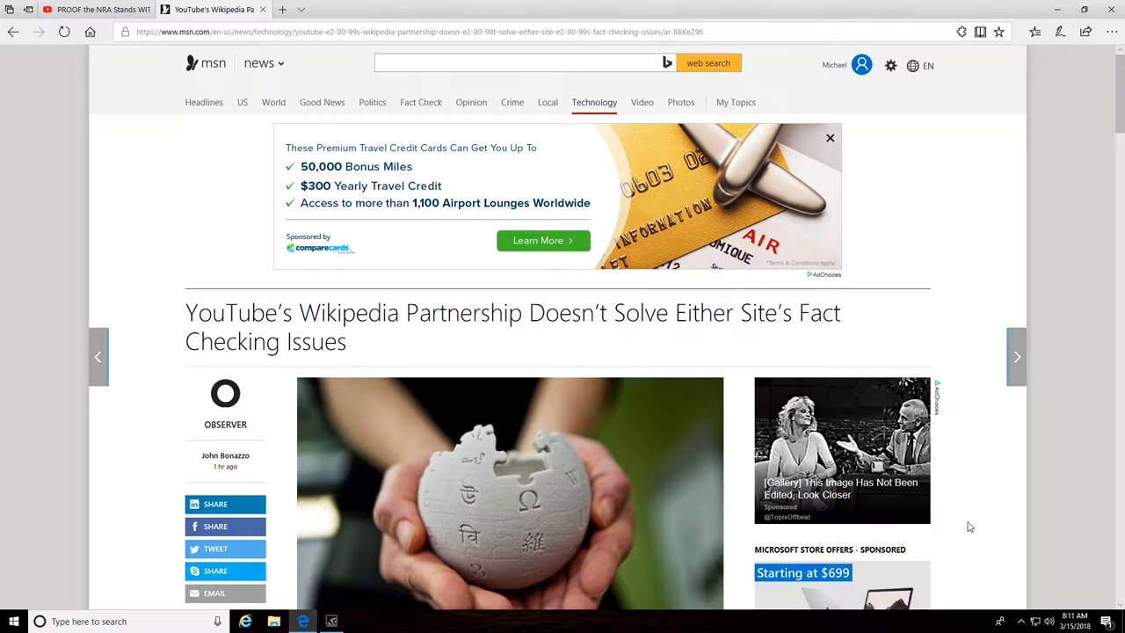
scroll("down", 3)
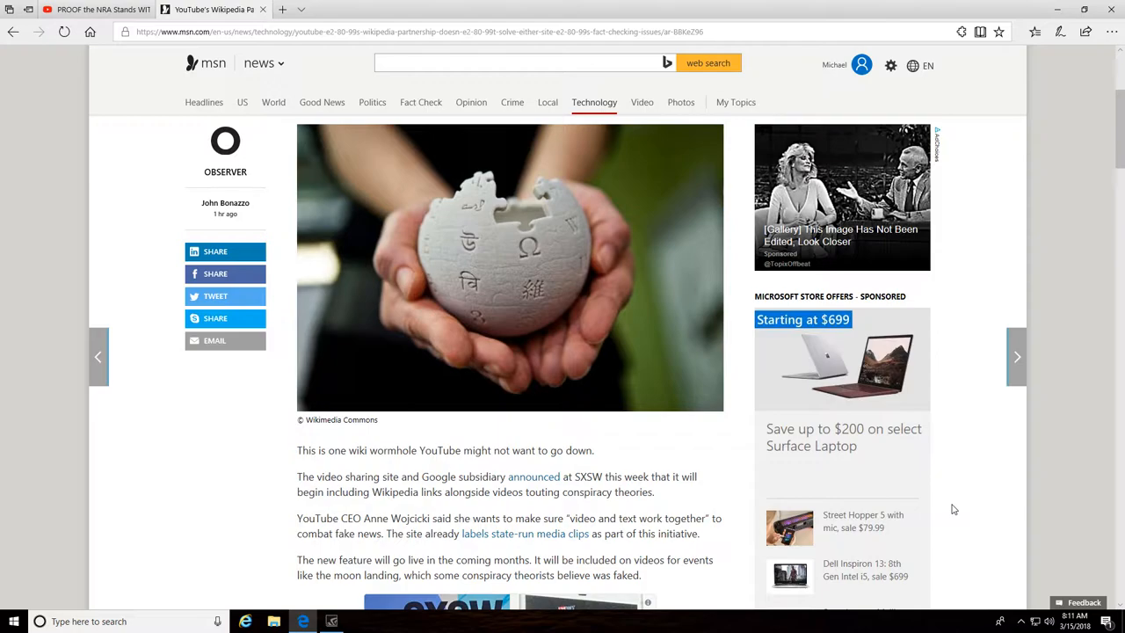
scroll("down", 3)
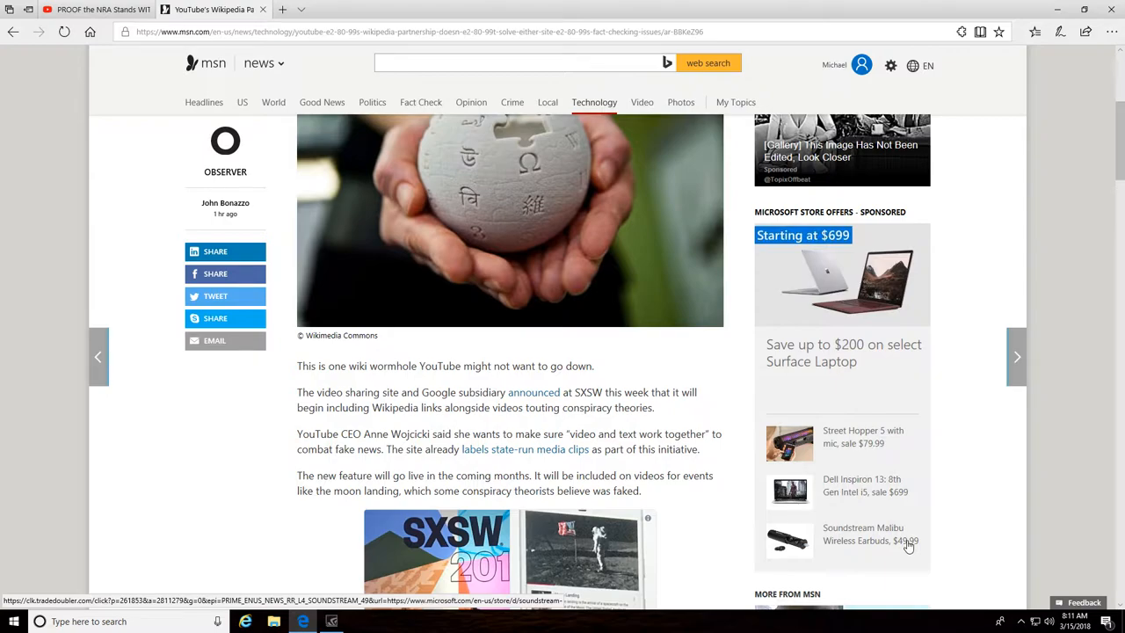
mouse_move(1005, 464)
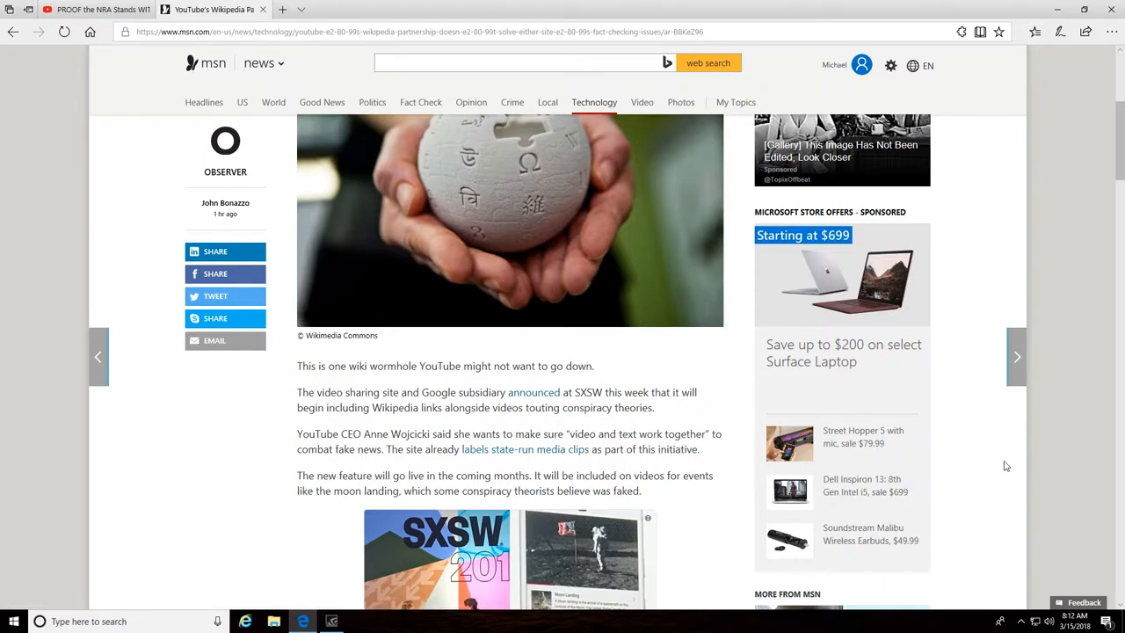
mouse_move(759, 461)
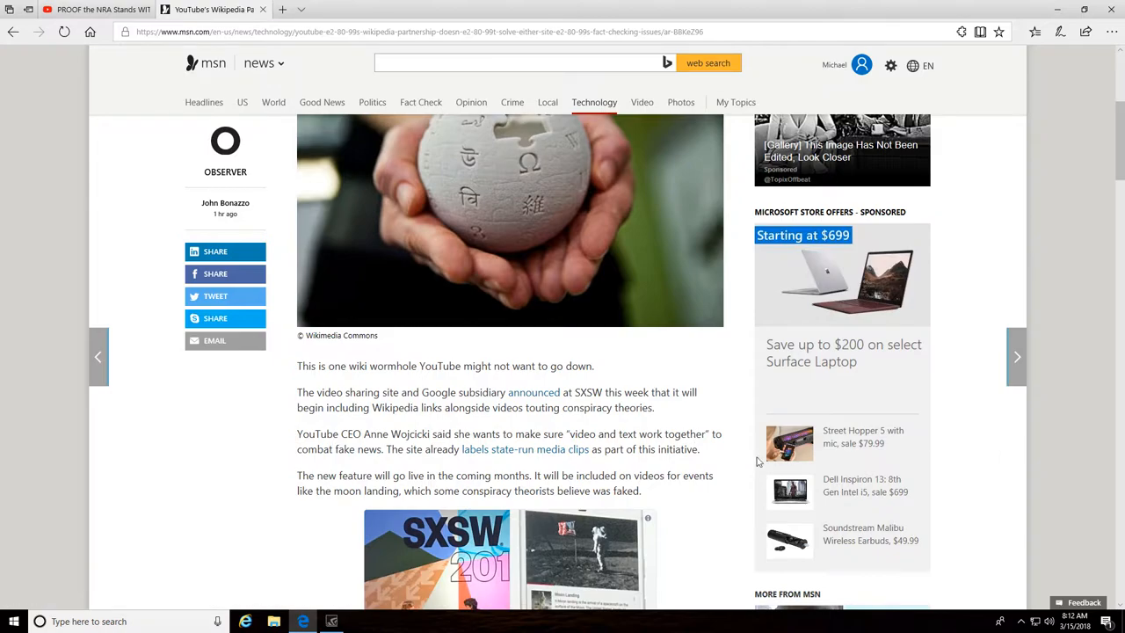
mouse_move(828, 415)
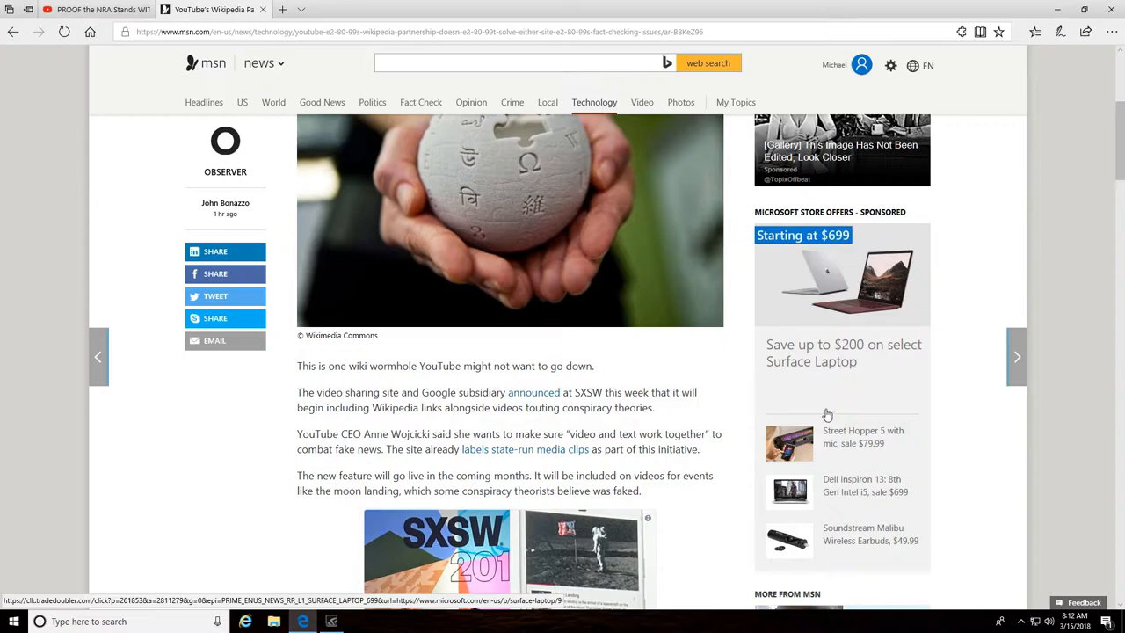
mouse_move(648, 313)
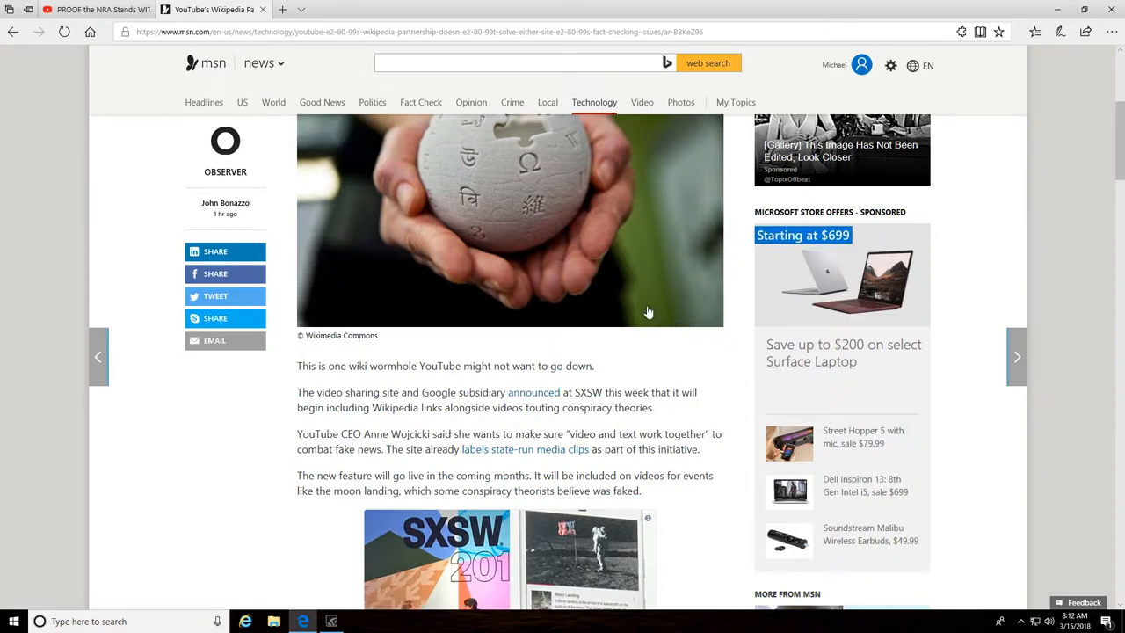
mouse_move(641, 303)
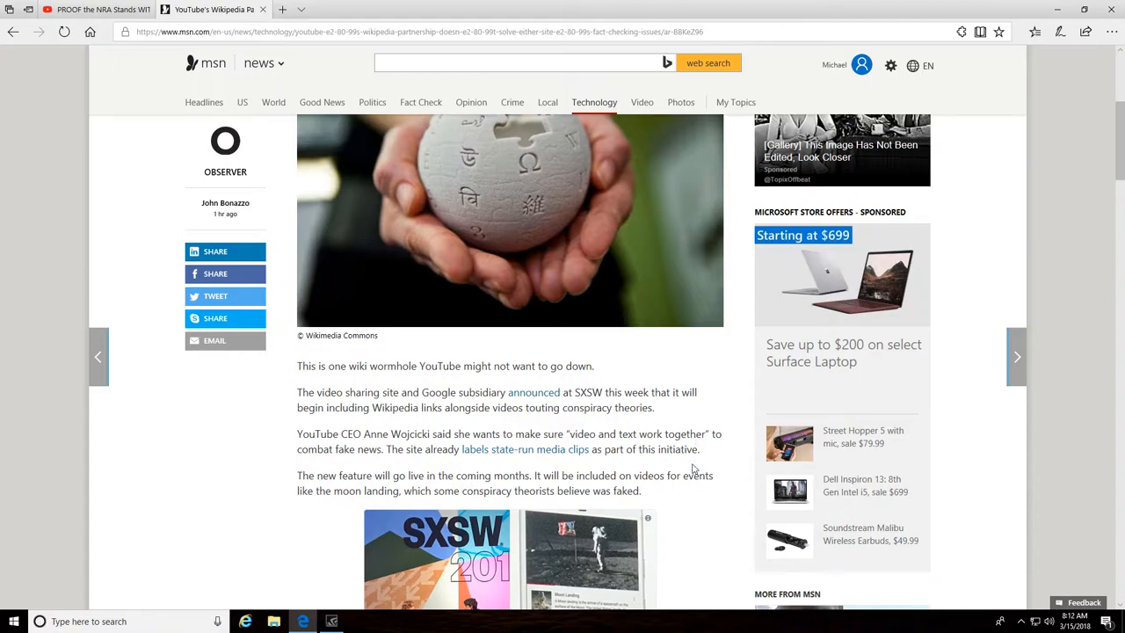
scroll("down", 3)
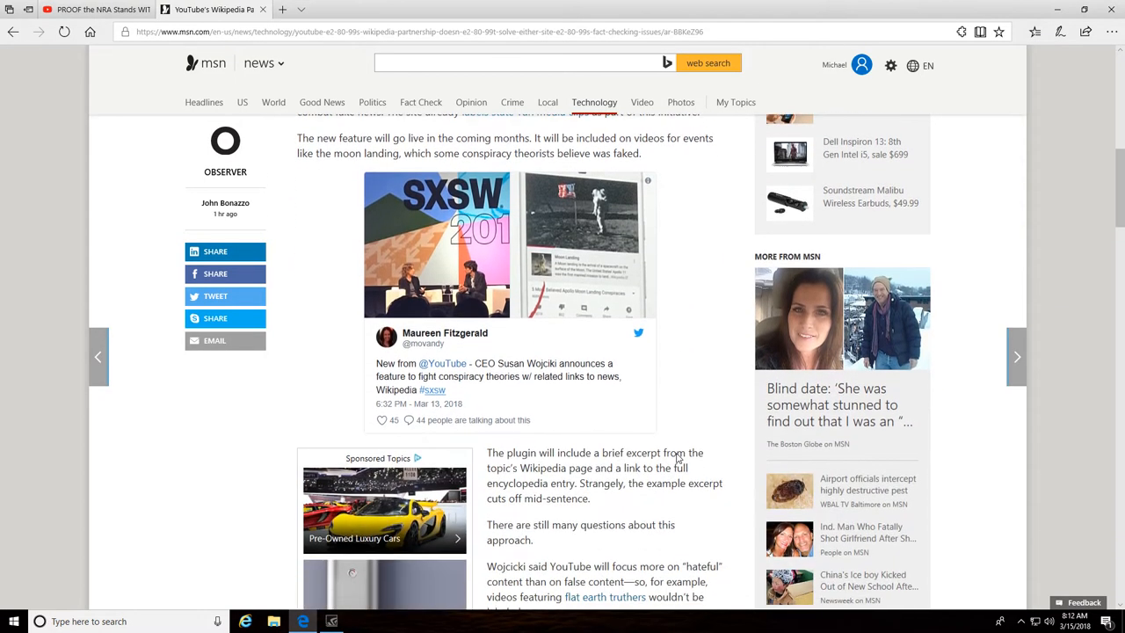
scroll("down", 3)
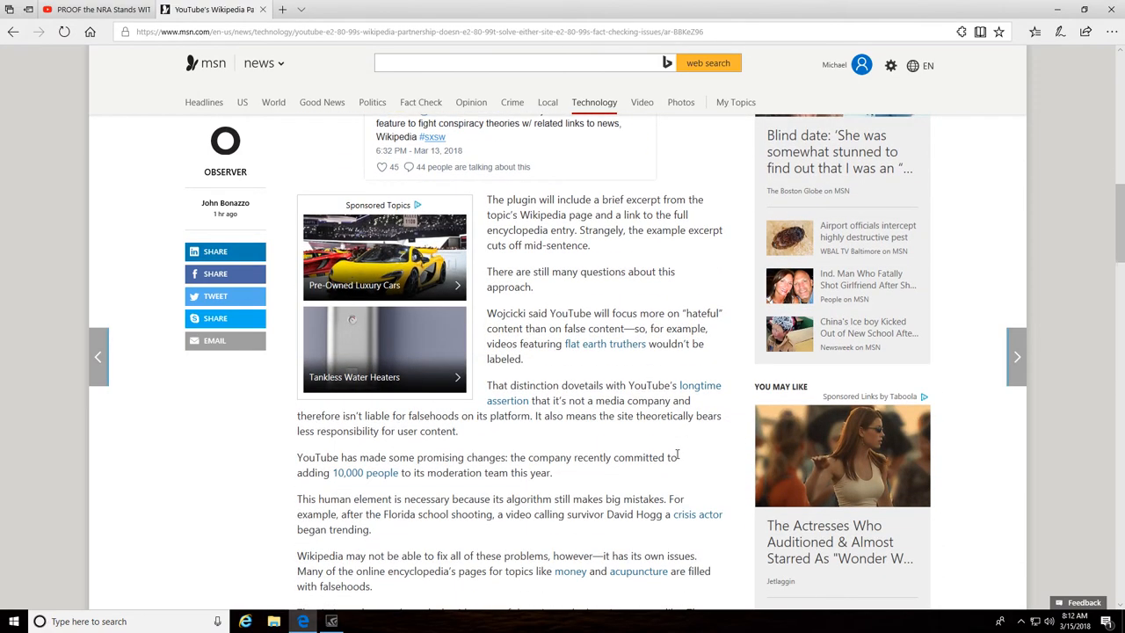
scroll("down", 3)
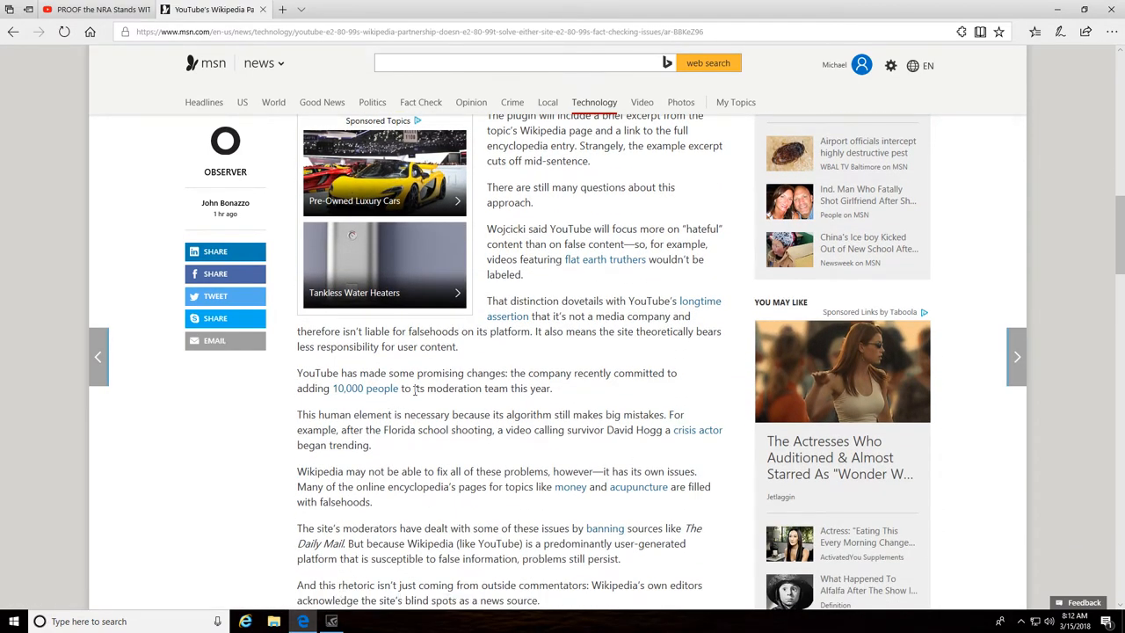
mouse_move(627, 386)
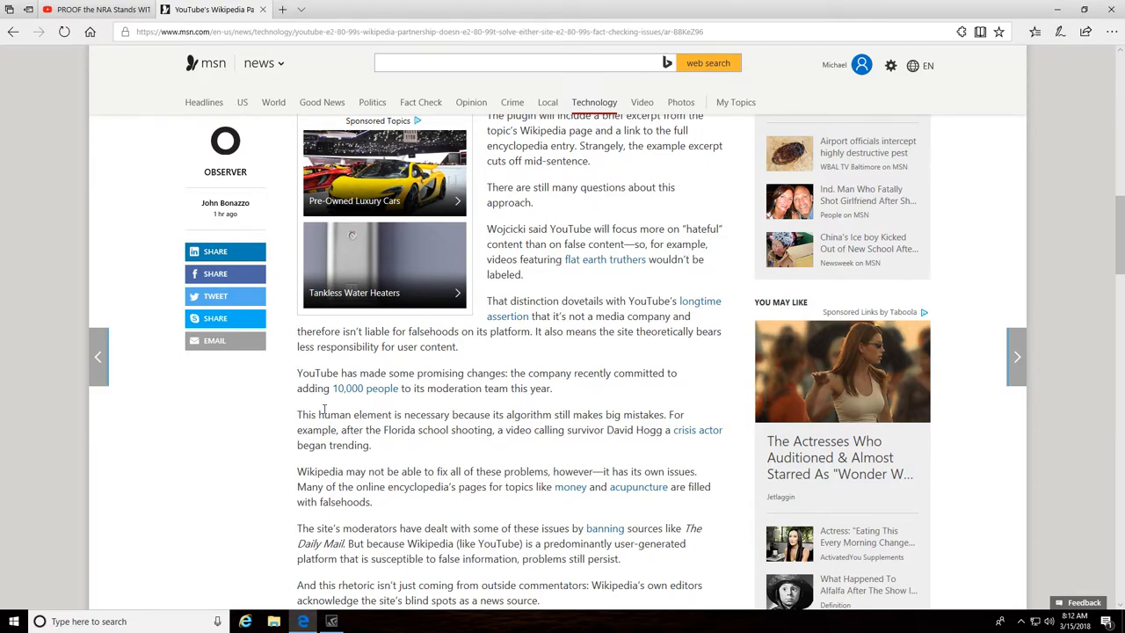
mouse_move(404, 401)
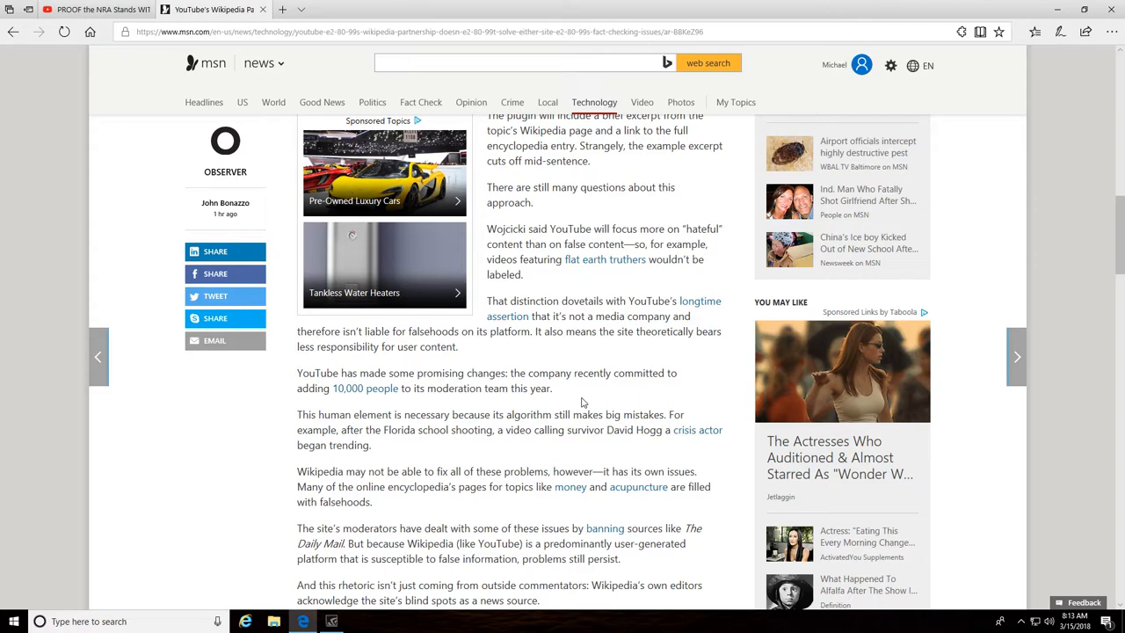
scroll("down", 3)
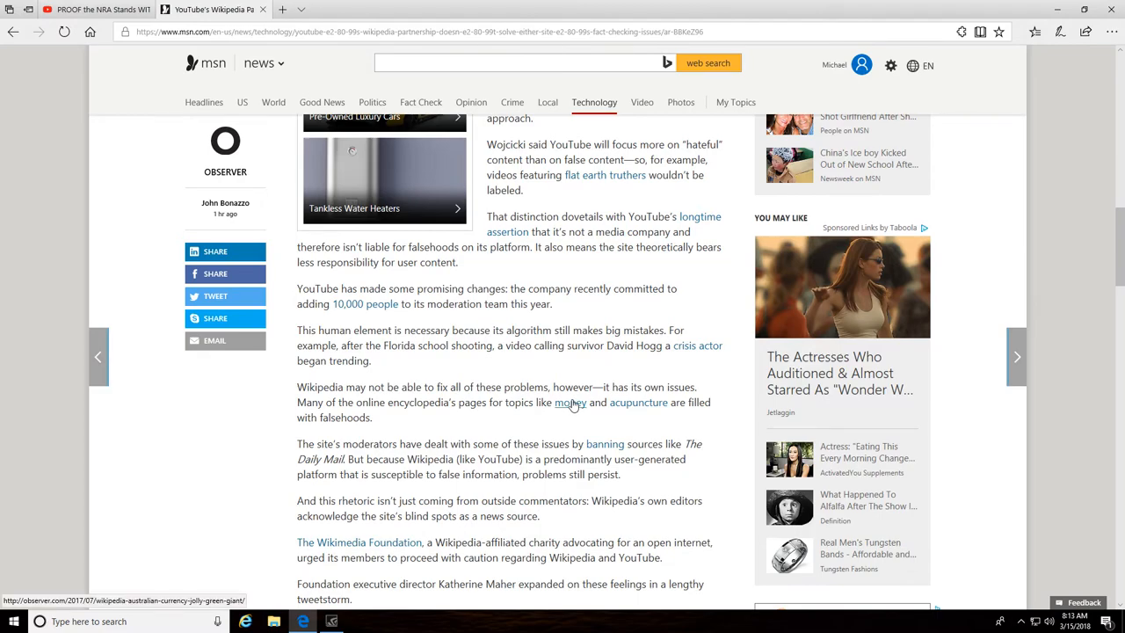
scroll("down", 3)
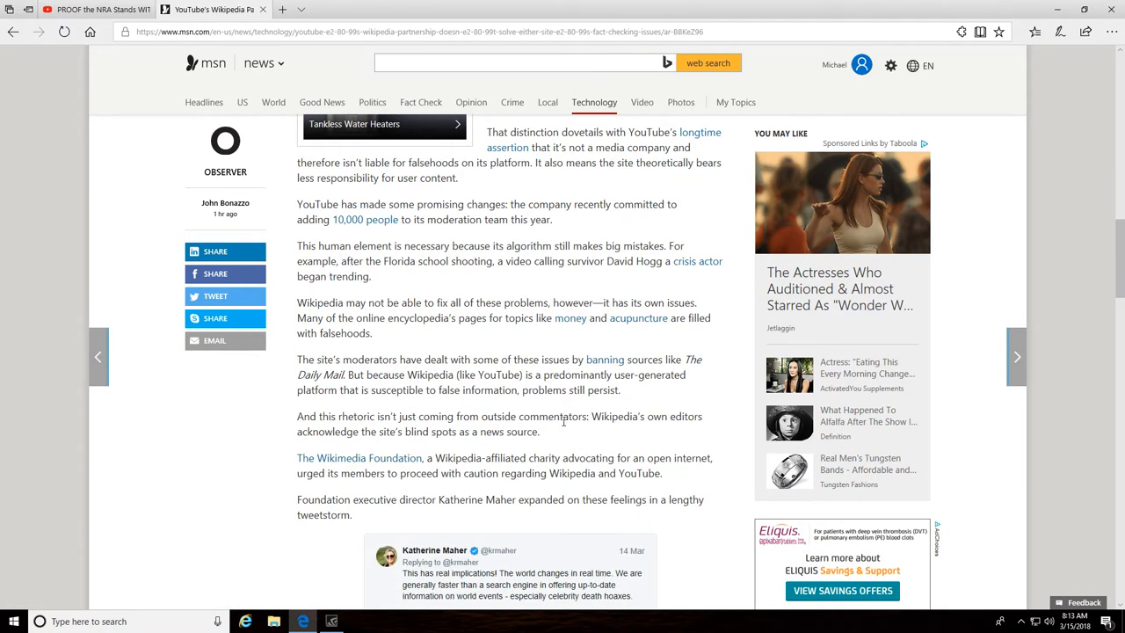
mouse_move(561, 418)
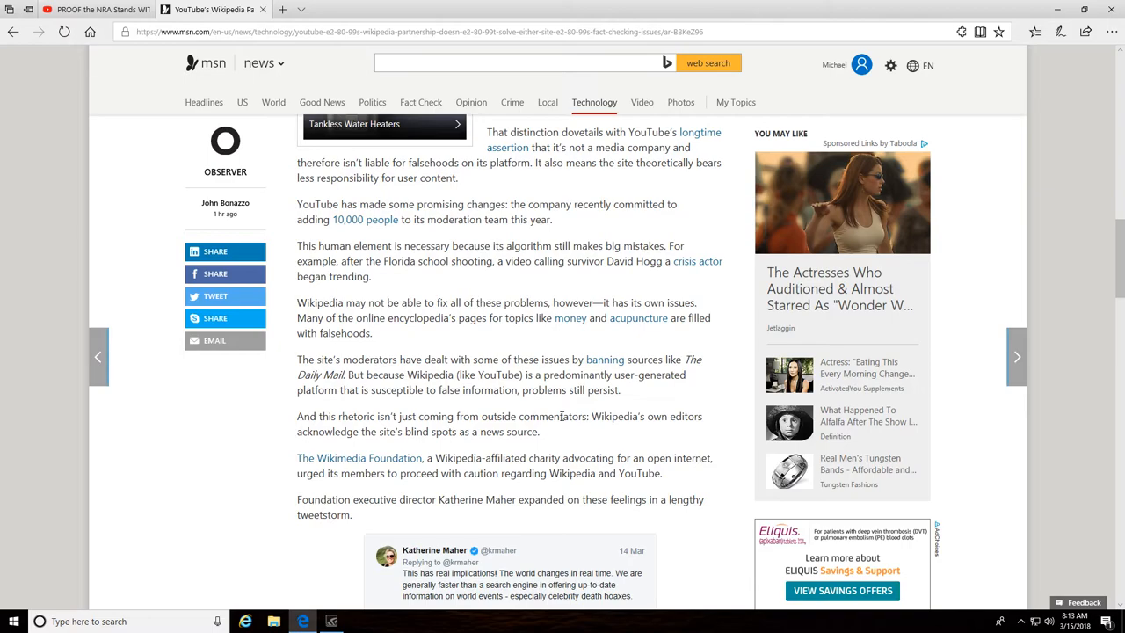
scroll("down", 3)
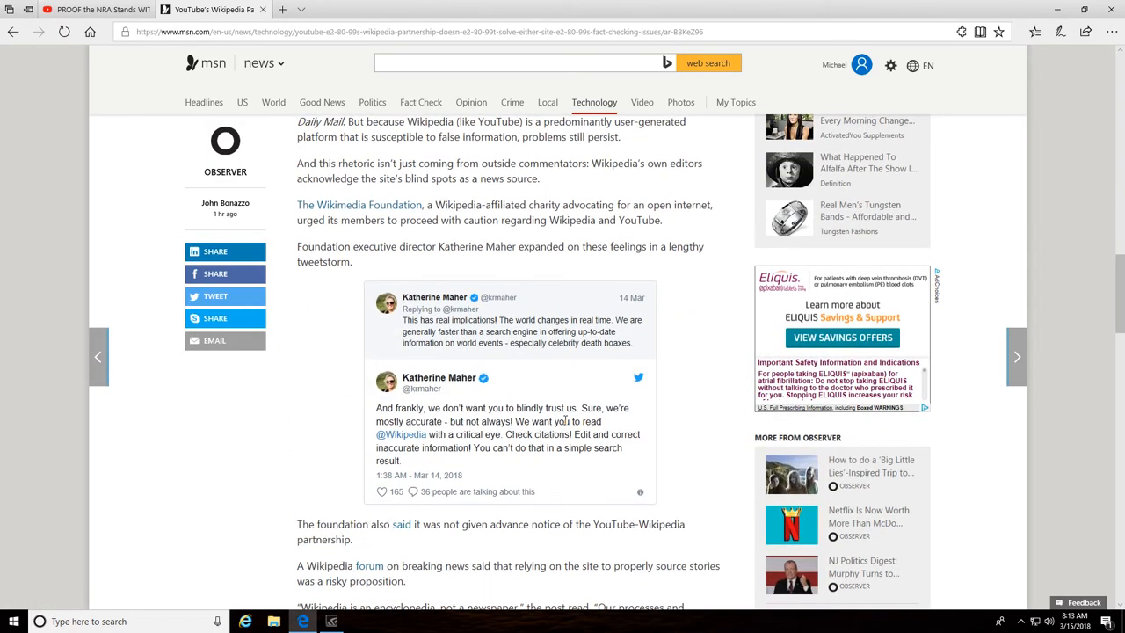
scroll("down", 3)
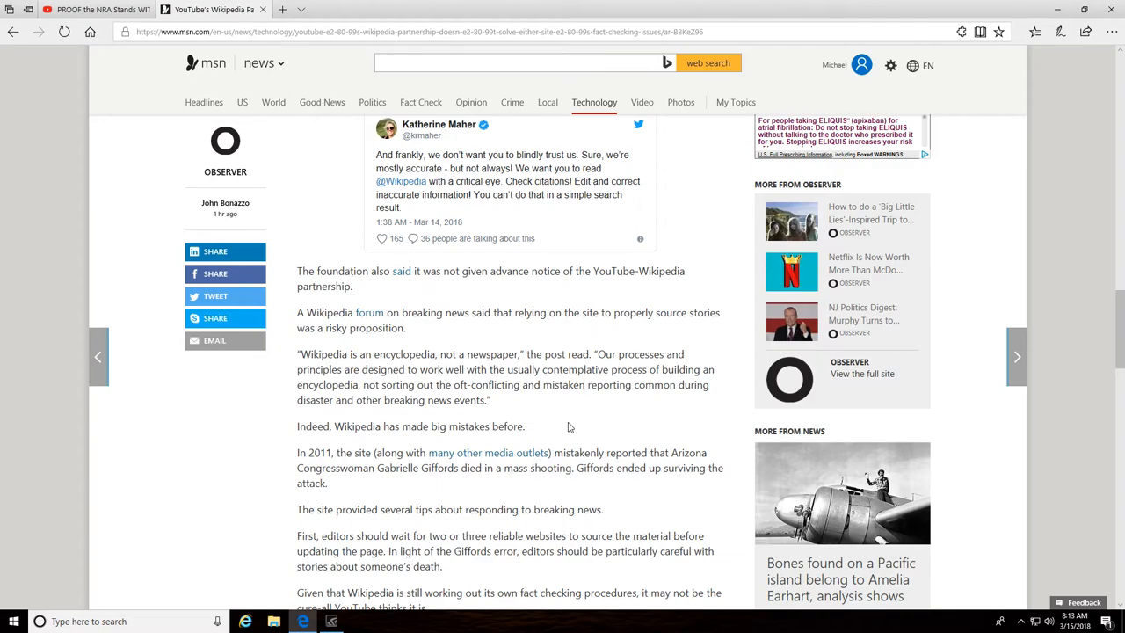
mouse_move(570, 427)
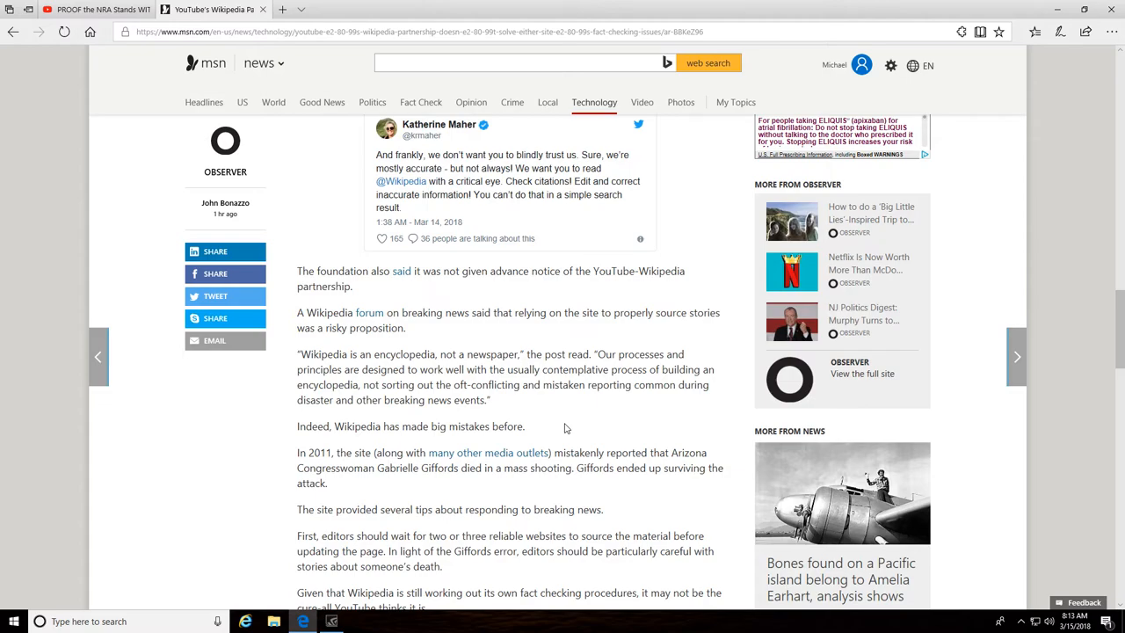
mouse_move(558, 432)
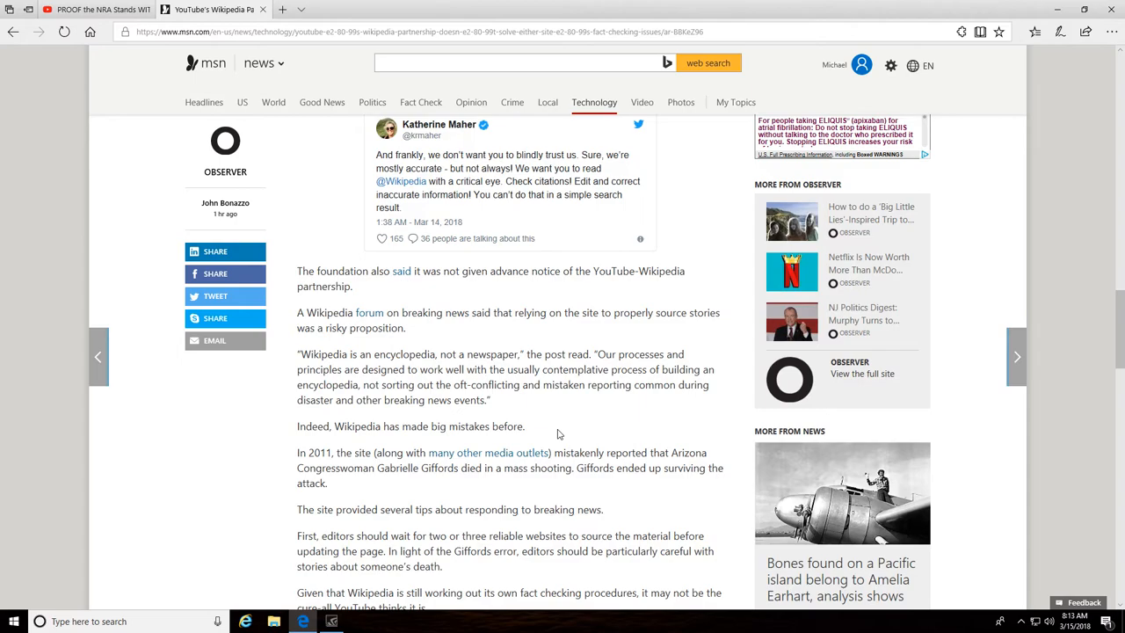
mouse_move(531, 432)
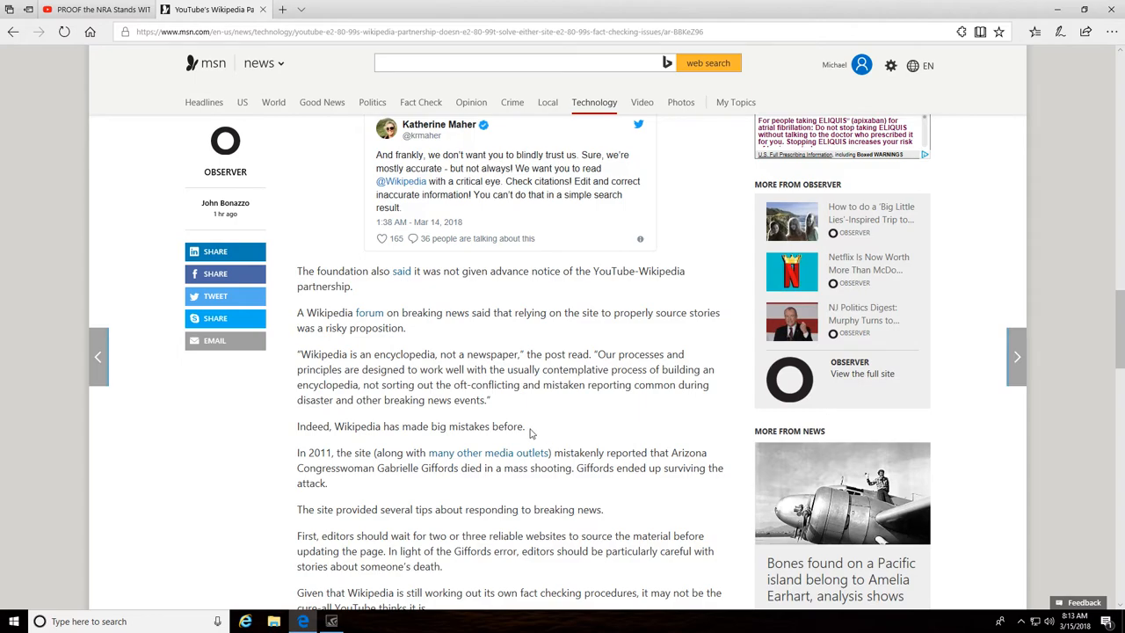
mouse_move(513, 428)
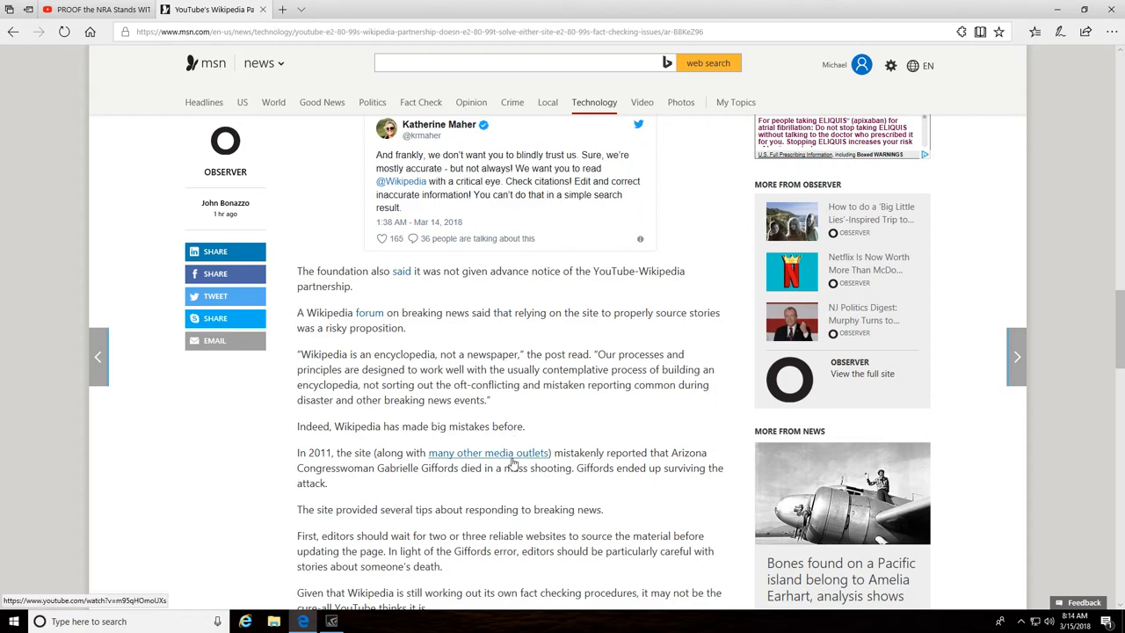
mouse_move(524, 496)
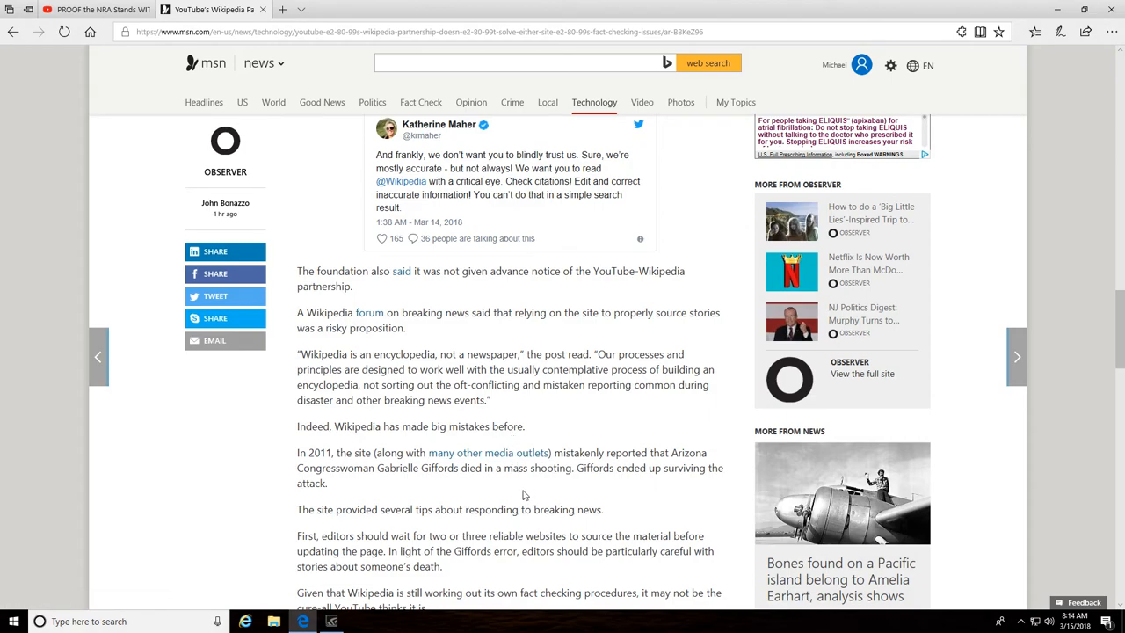